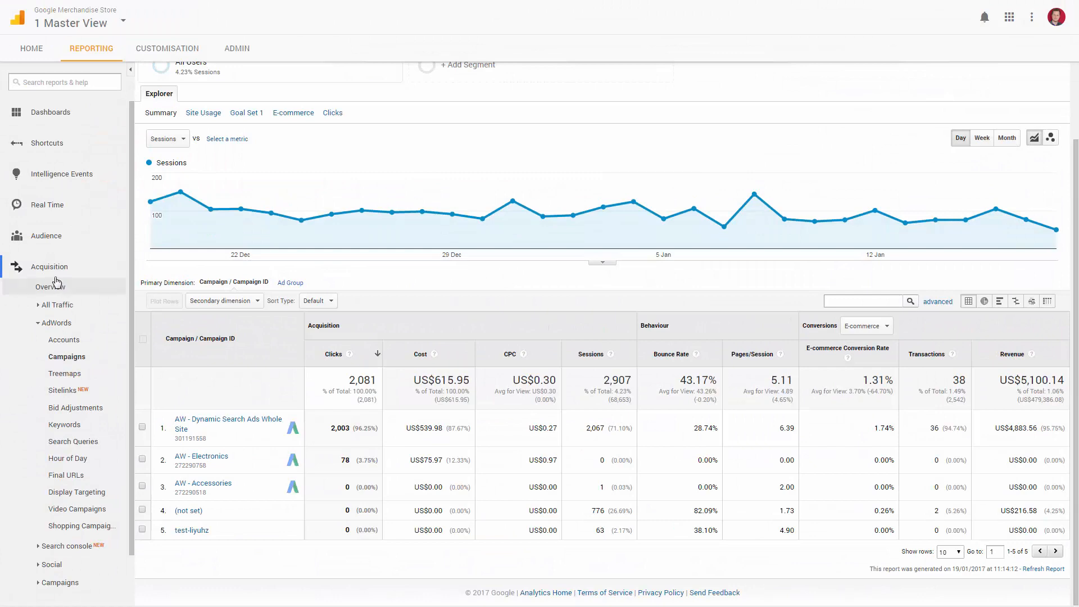
{"action": "mouse_move", "coordinate": [594, 328]}
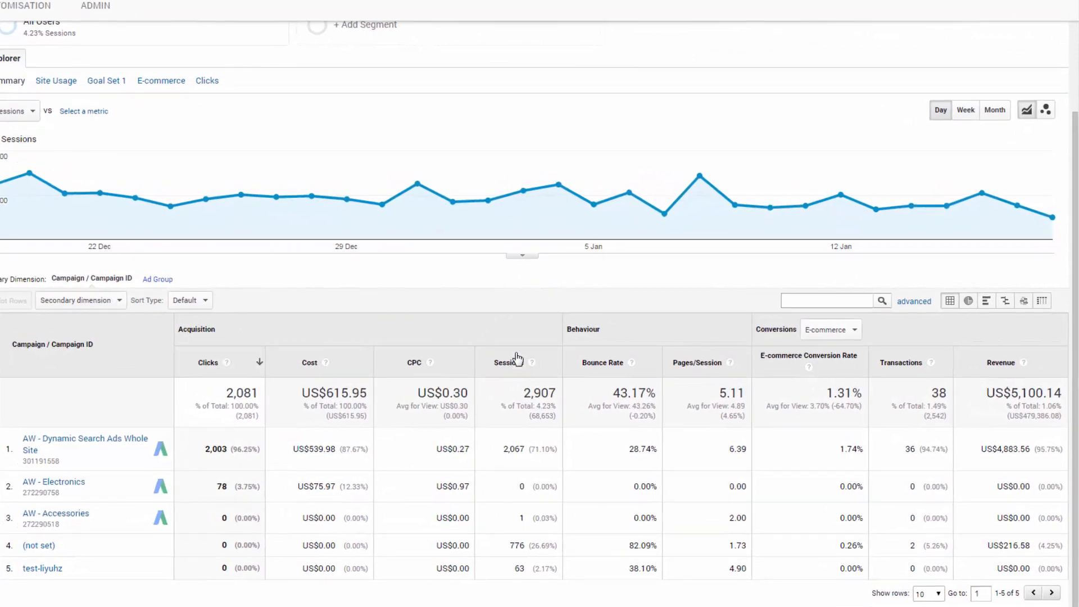
{"action": "mouse_move", "coordinate": [501, 287]}
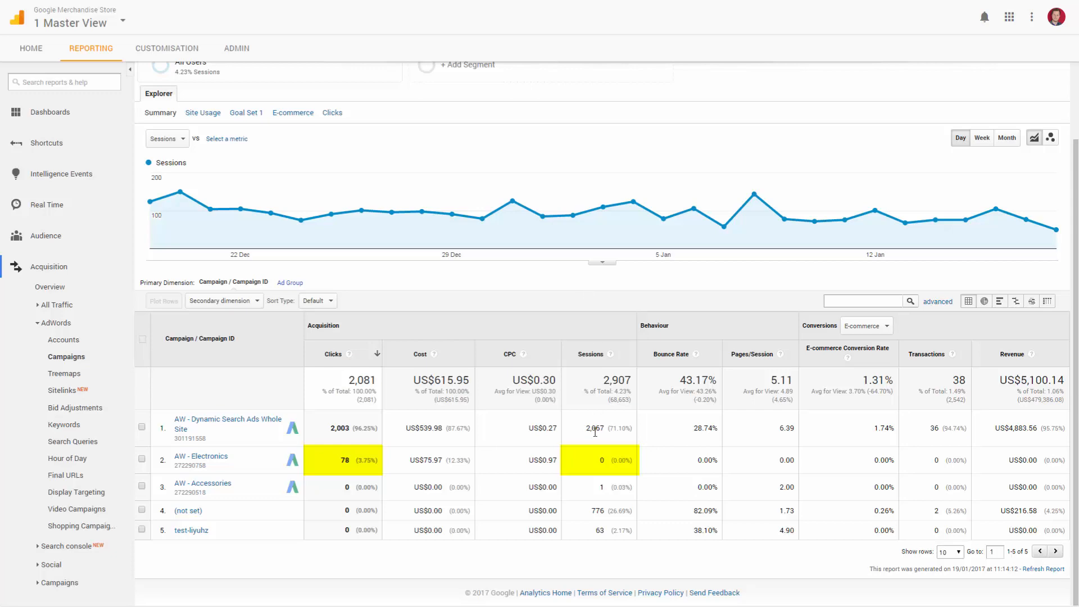
Follow the chums.co.uk sponsored ad in the mens corduroy trousers results
{"action": "scroll", "scroll_direction": "down", "scroll_amount": 3}
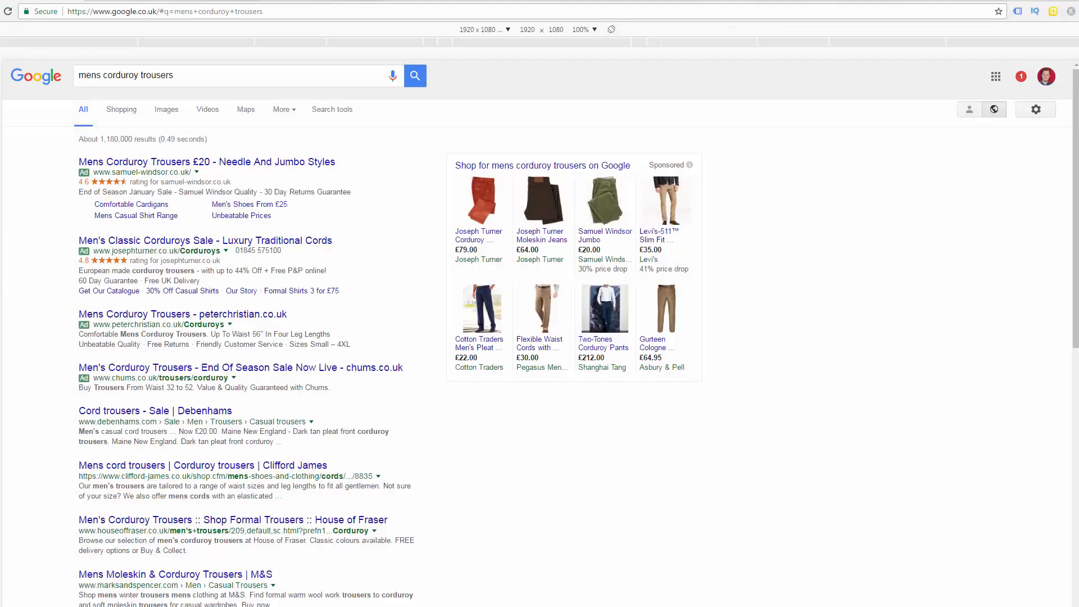
{"action": "mouse_move", "coordinate": [217, 357]}
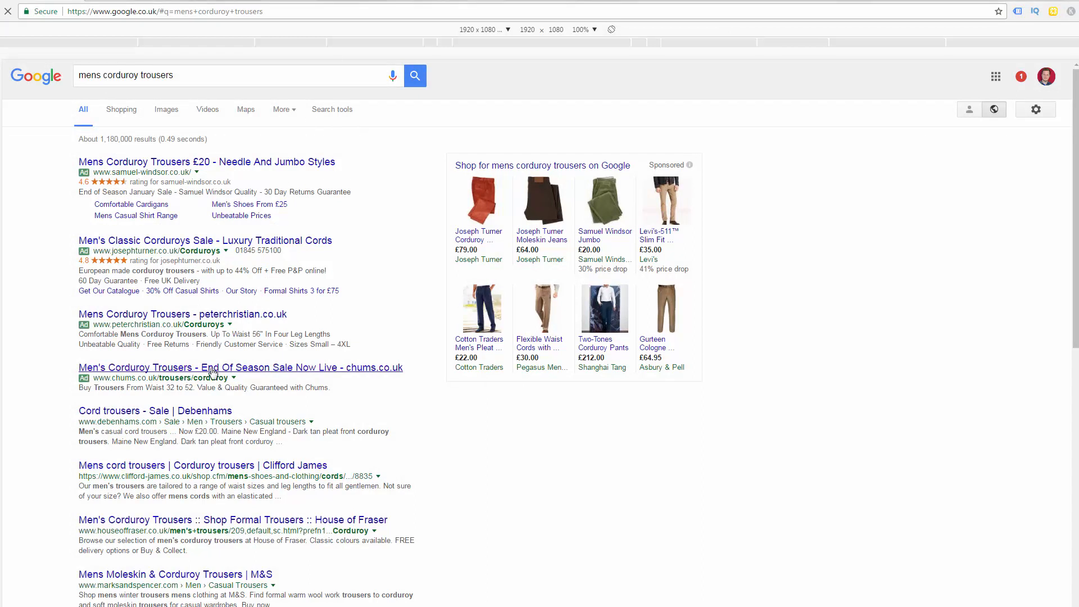
{"action": "left_click", "coordinate": [240, 367]}
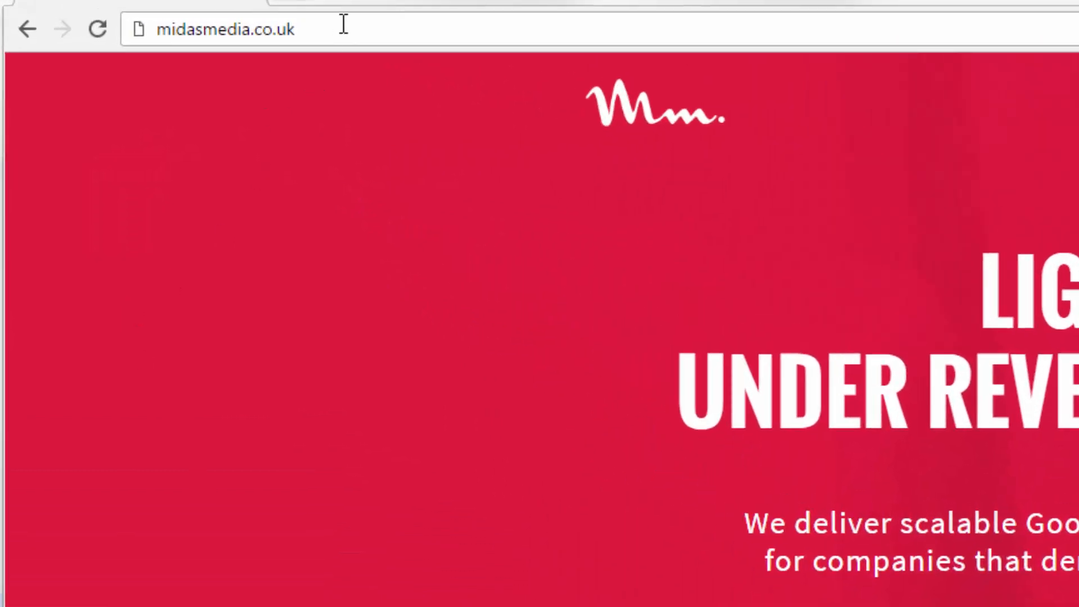
Append /?gclid=TeSter-123 to the midasmedia.co.uk address and load it
{"action": "type", "text": "/?"}
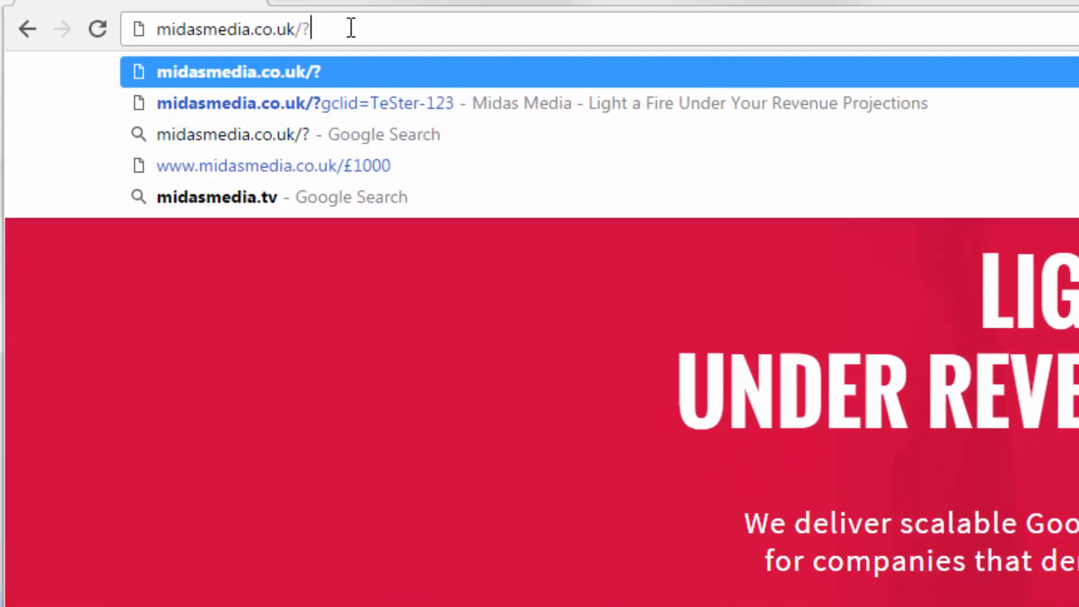
{"action": "type", "text": "gcli"}
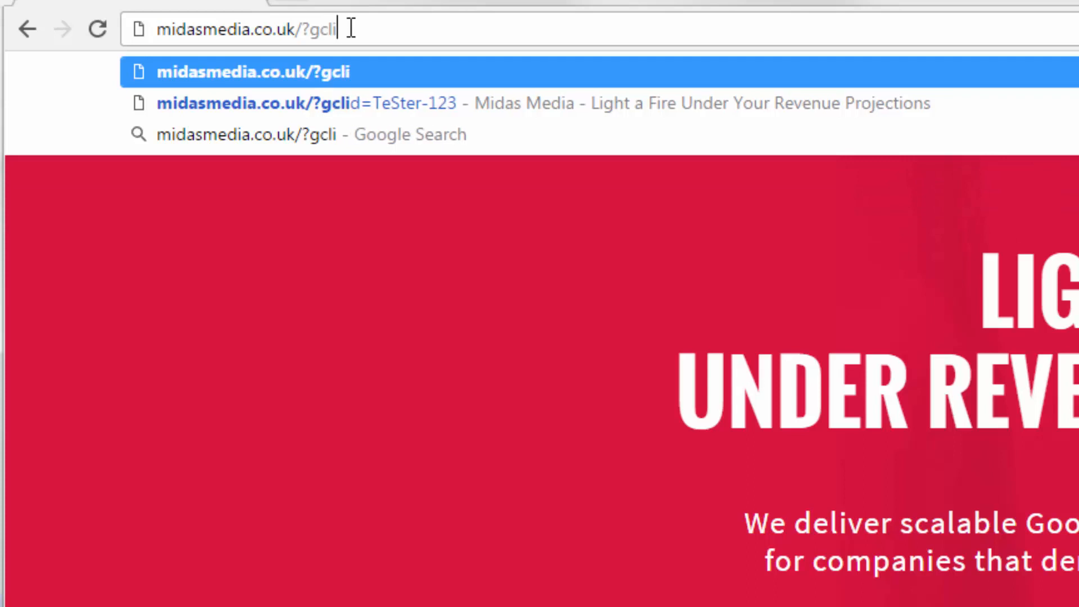
{"action": "type", "text": "d=TeSter-123"}
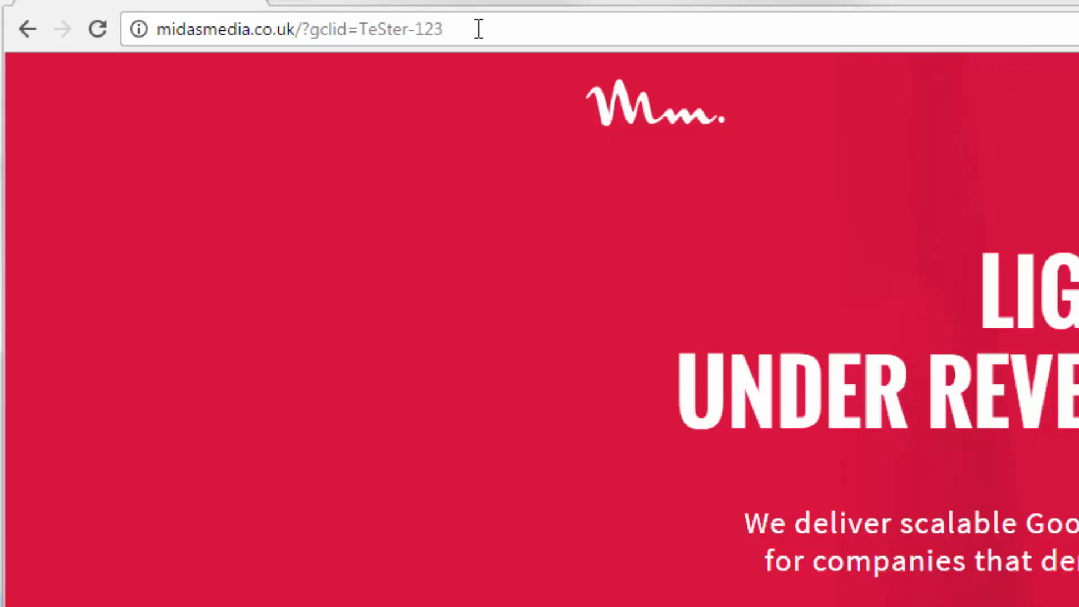
{"action": "double_click", "coordinate": [371, 29]}
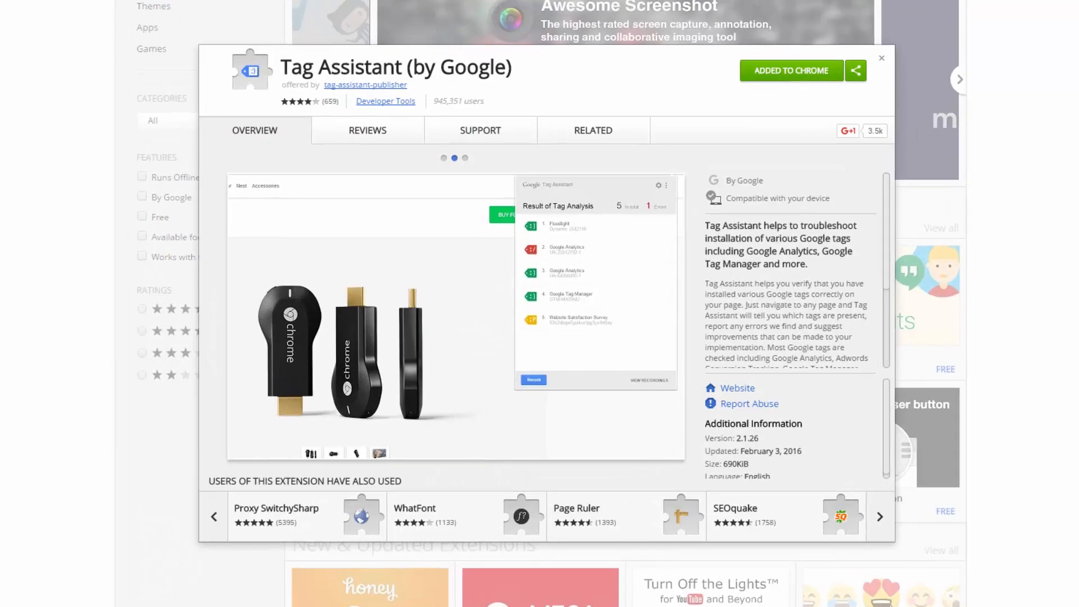
Show the Tag Assistant (by Google) Web Store listing marked Added to Chrome
{"action": "left_click", "coordinate": [465, 158]}
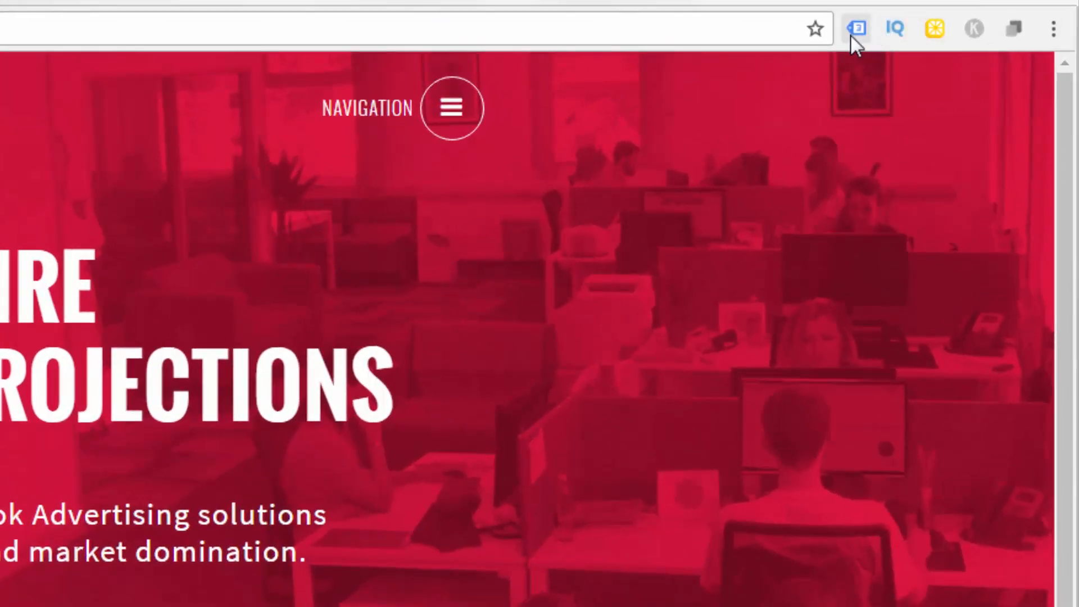
Run Tag Assistant on midasmedia.co.uk to list Google Analytics, Tag Manager and Remarketing tags
{"action": "left_click", "coordinate": [855, 28]}
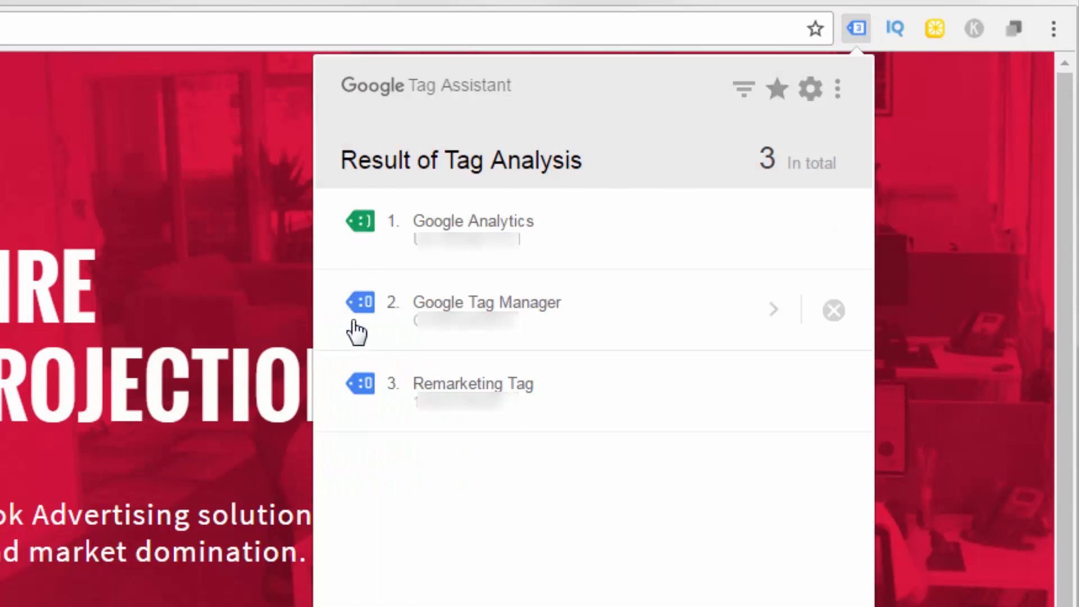
{"action": "mouse_move", "coordinate": [578, 228]}
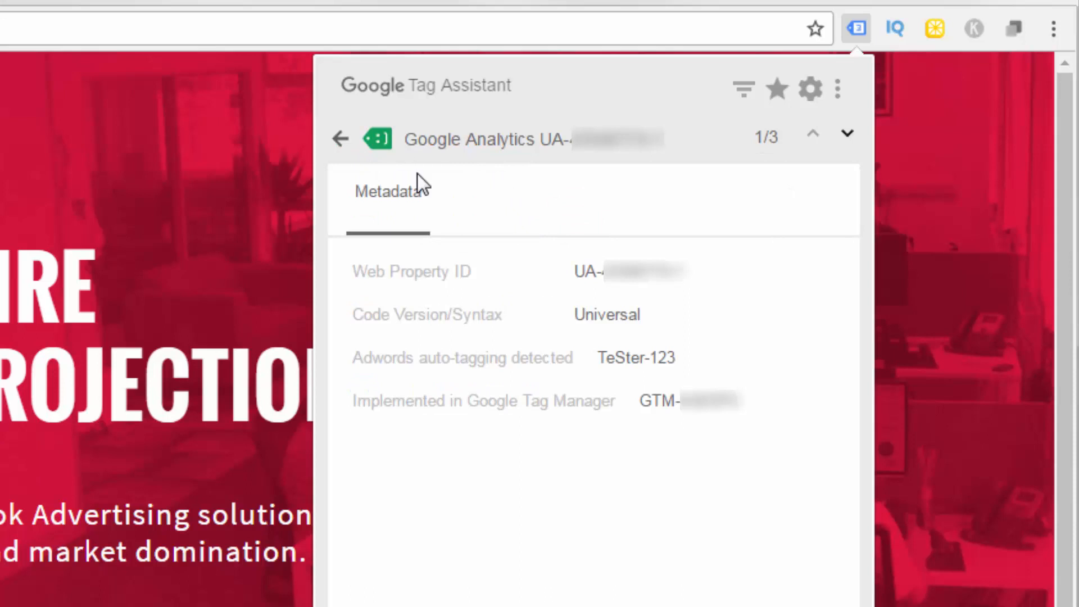
{"action": "mouse_move", "coordinate": [432, 150]}
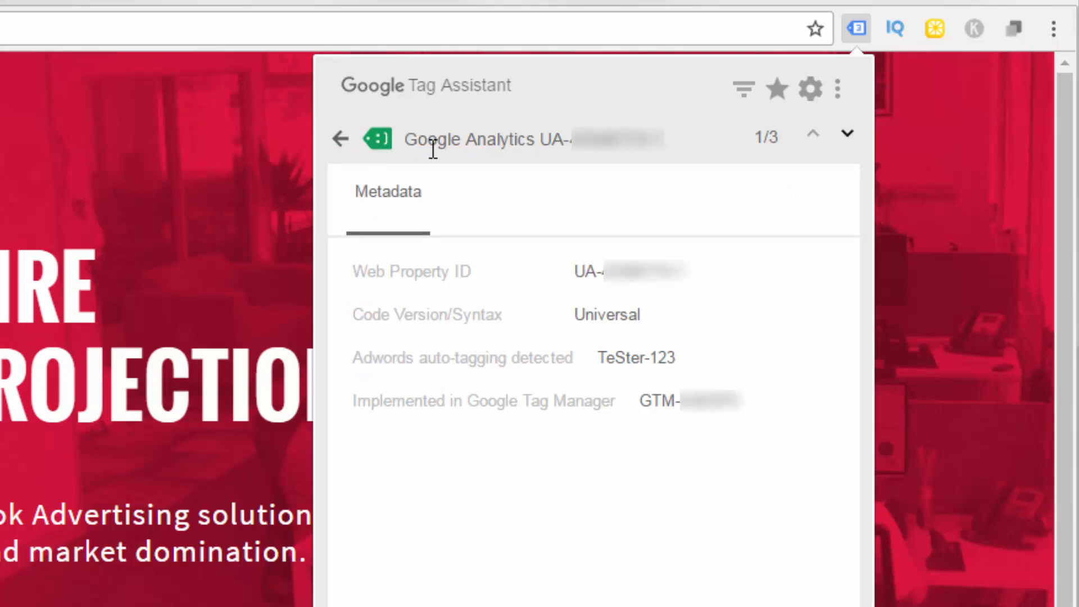
{"action": "mouse_move", "coordinate": [343, 143]}
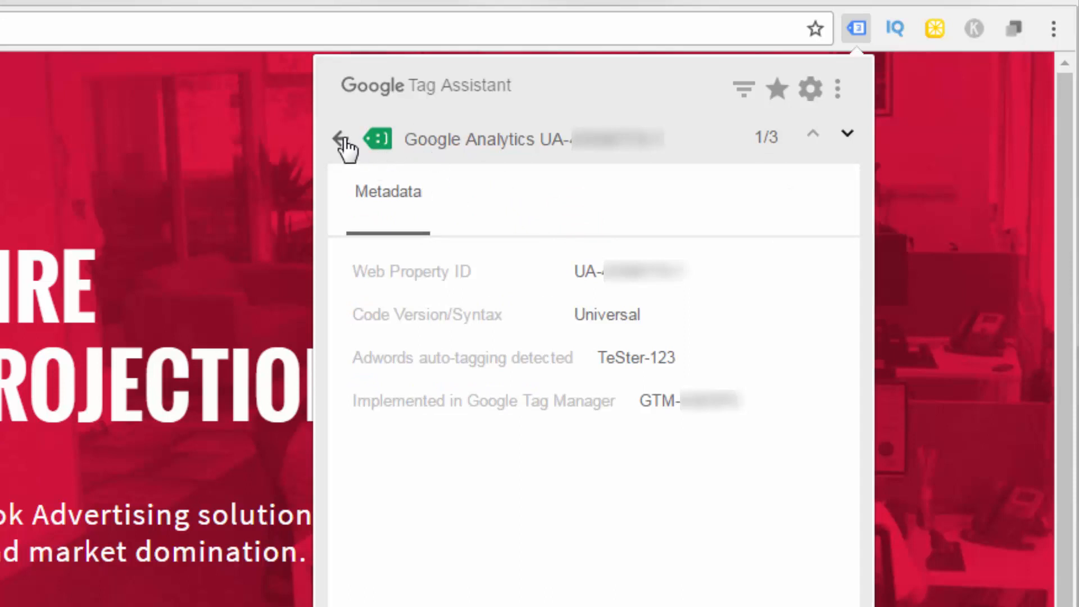
{"action": "left_click", "coordinate": [339, 138]}
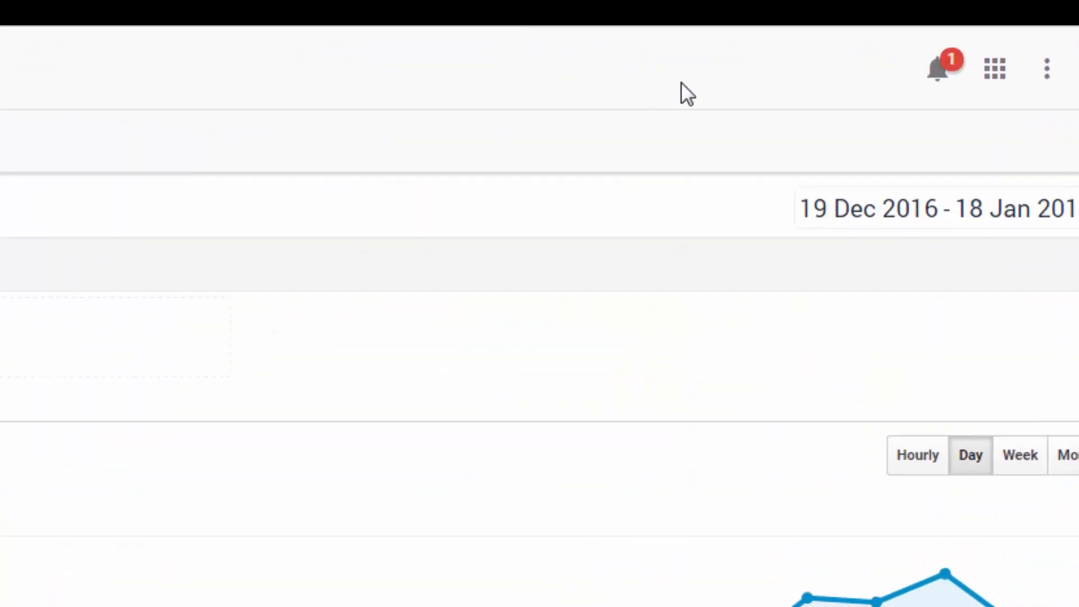
{"action": "mouse_move", "coordinate": [938, 68]}
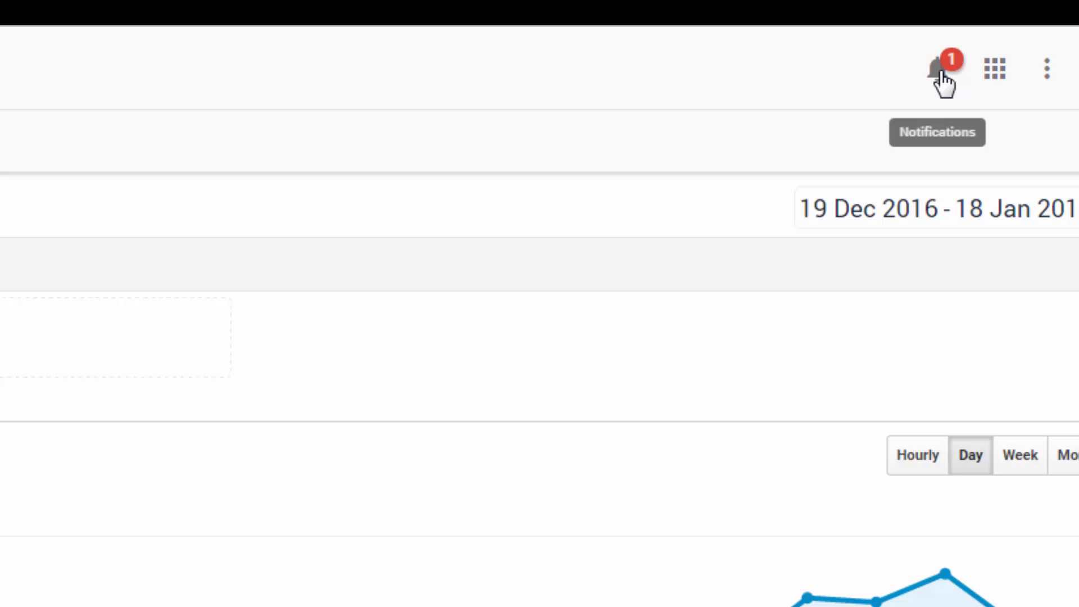
Show the details of the No Hits notification from the notifications bell
{"action": "left_click", "coordinate": [937, 68]}
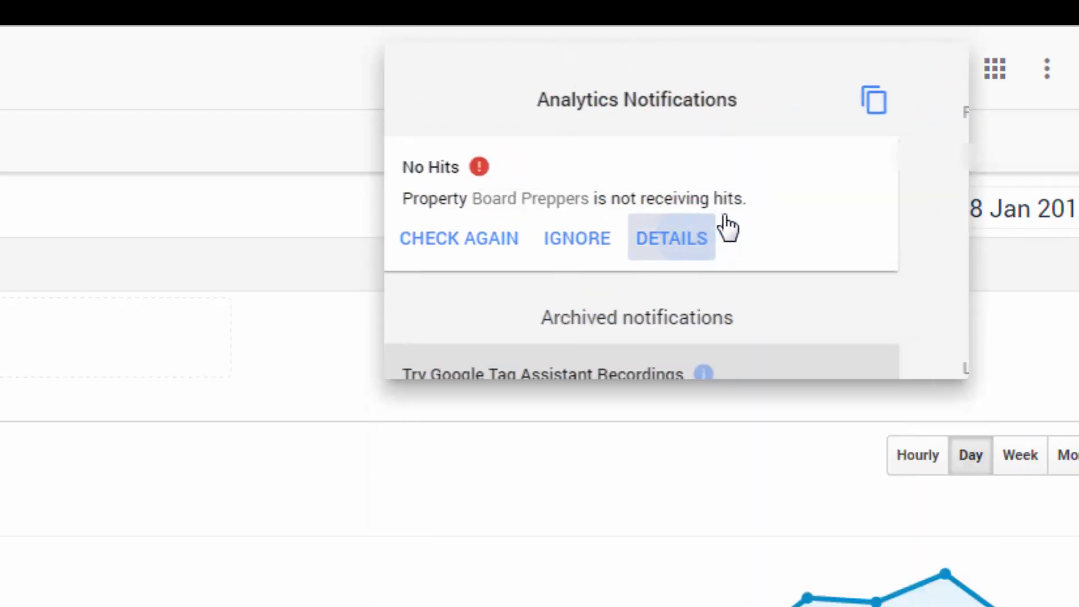
{"action": "left_click", "coordinate": [670, 238]}
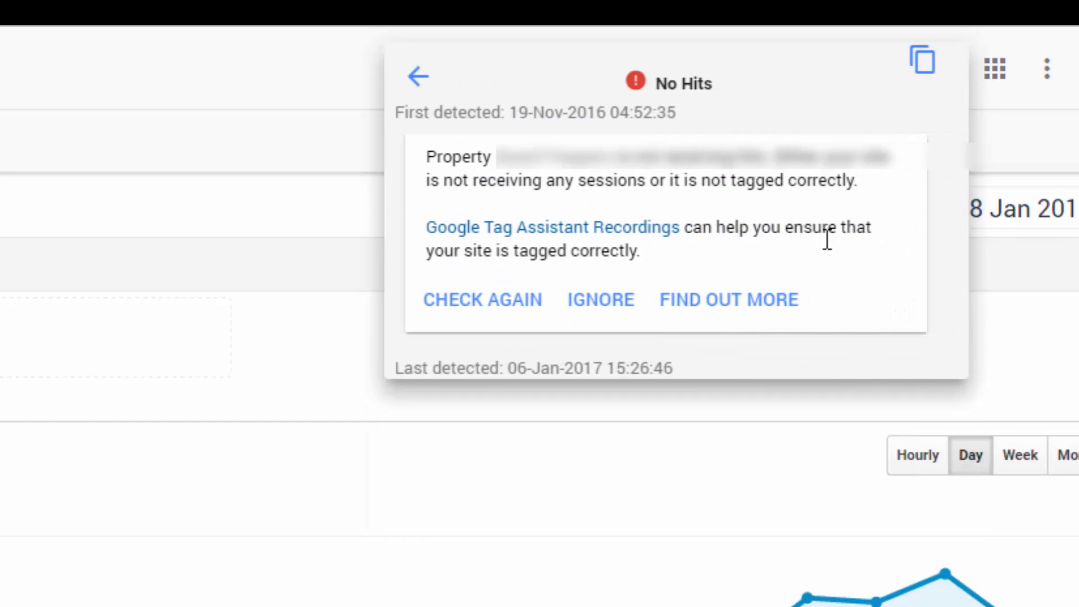